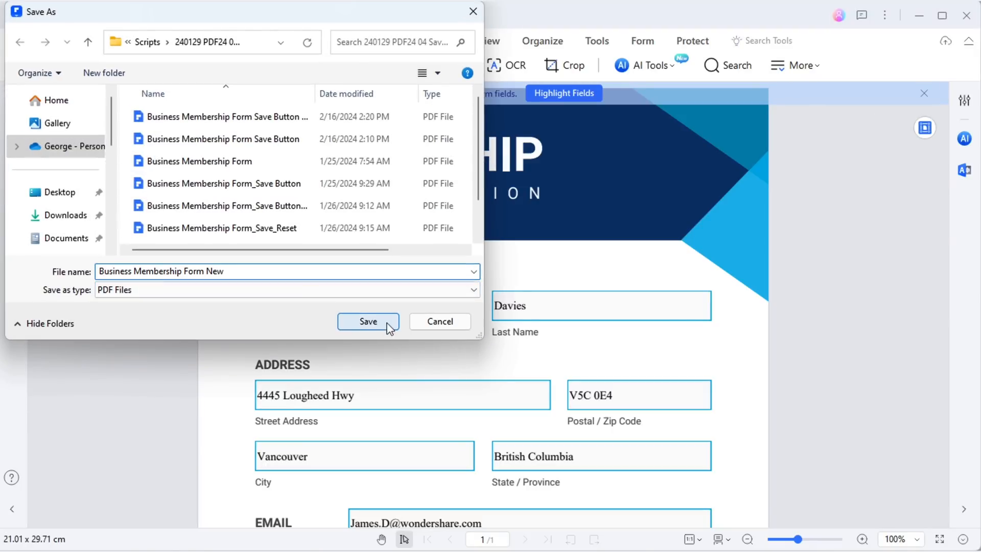
# - Save the copy as 'Business Membership Form New', then try the form's existing SAVE button
pyautogui.click(368, 321)
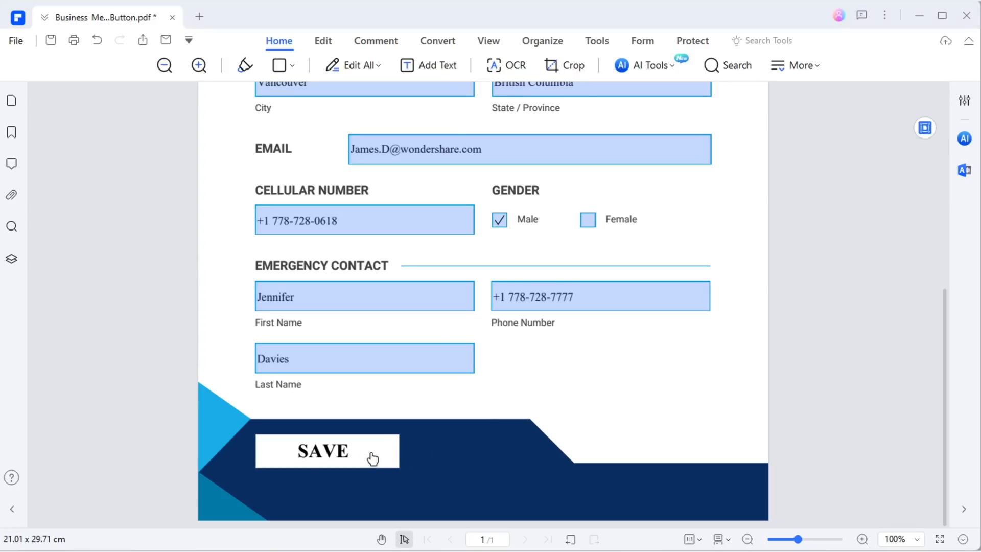
pyautogui.click(322, 451)
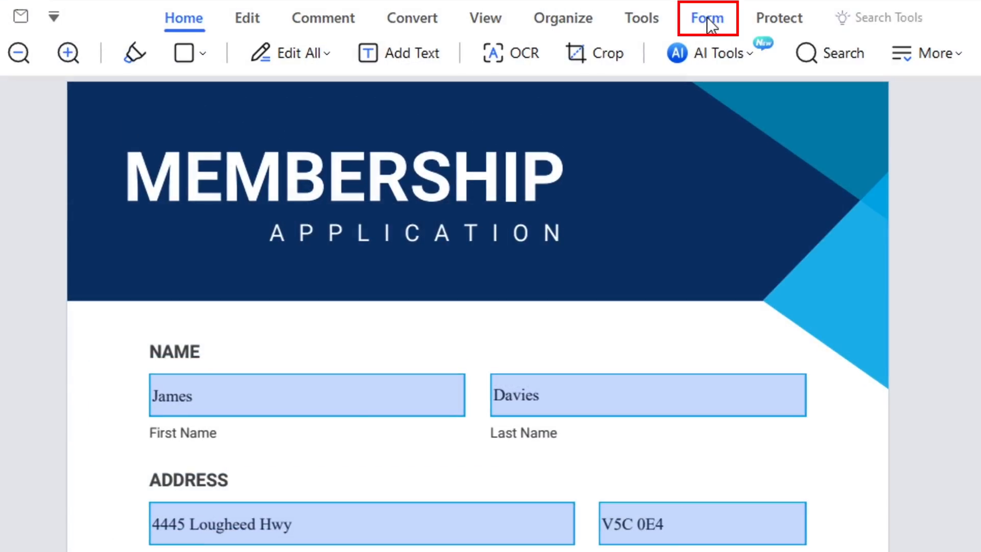
# - Enter form-editing mode and move down to the Emergency Contact fields for the new button
pyautogui.click(707, 17)
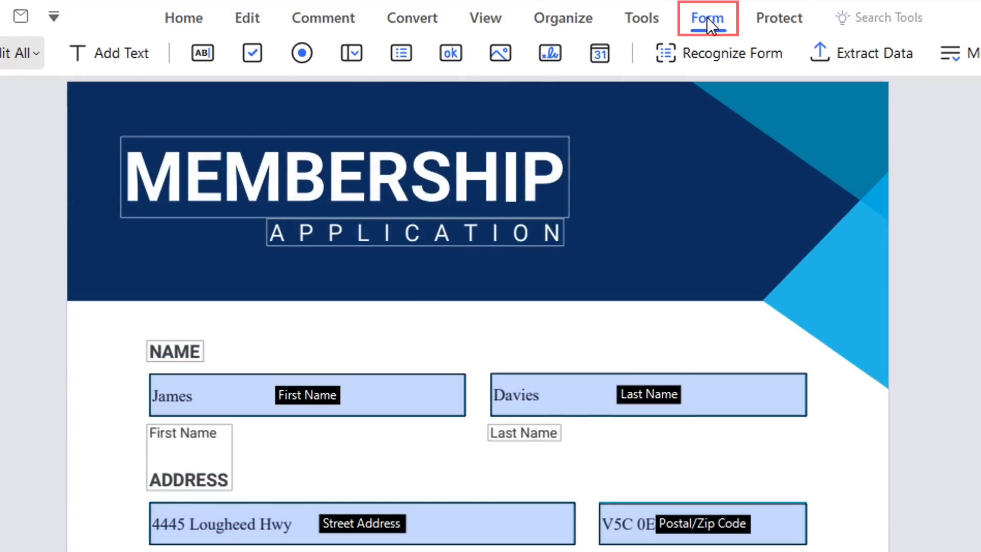
pyautogui.scroll(-3)
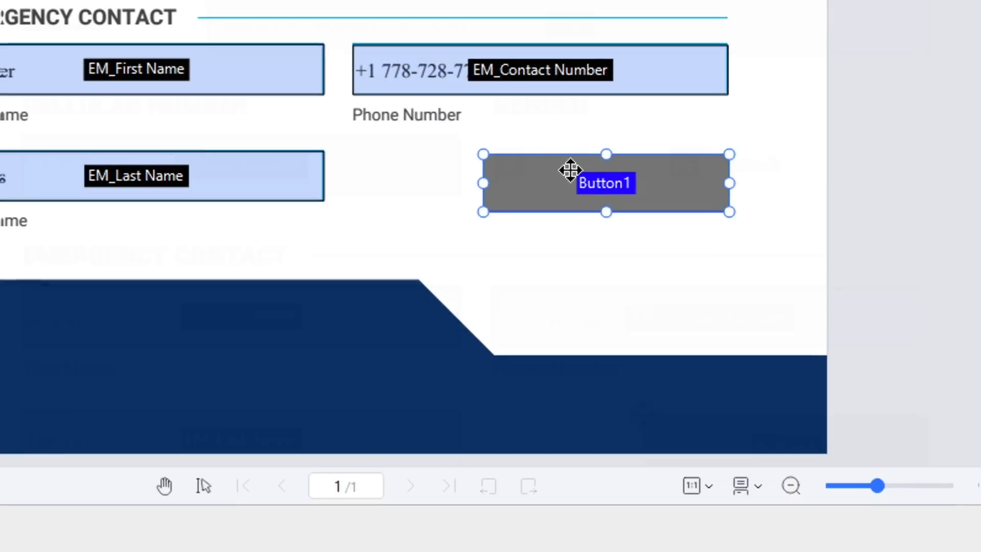
pyautogui.scroll(-3)
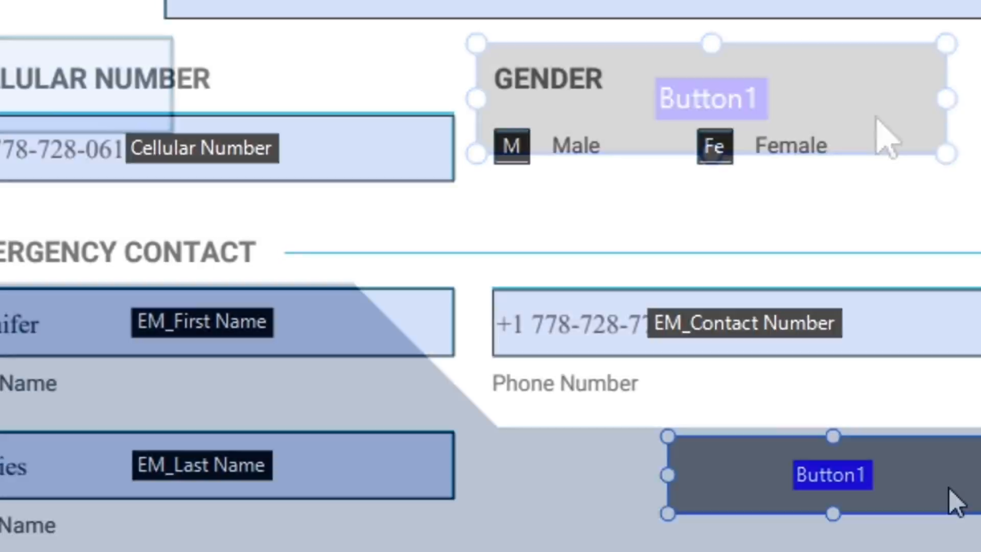
# - Name the button 'Save Butto', give it white fill, Times New Roman 20 text and label SAVE
pyautogui.write('Save Butto')
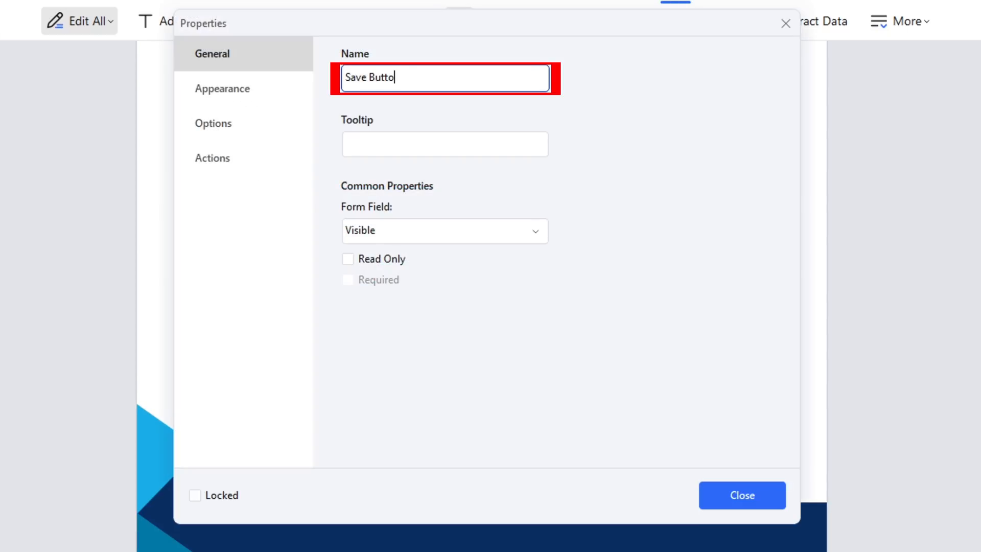
pyautogui.click(243, 88)
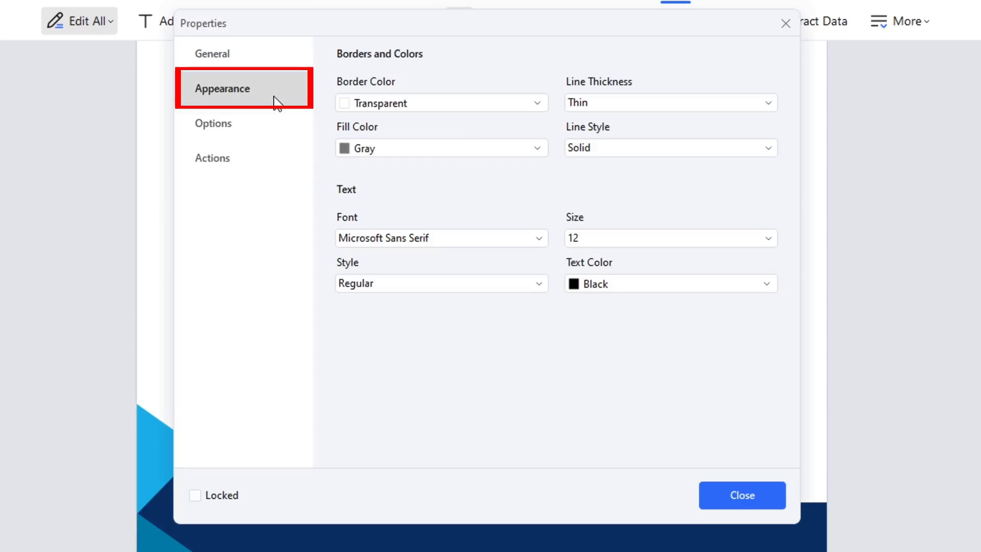
pyautogui.click(439, 238)
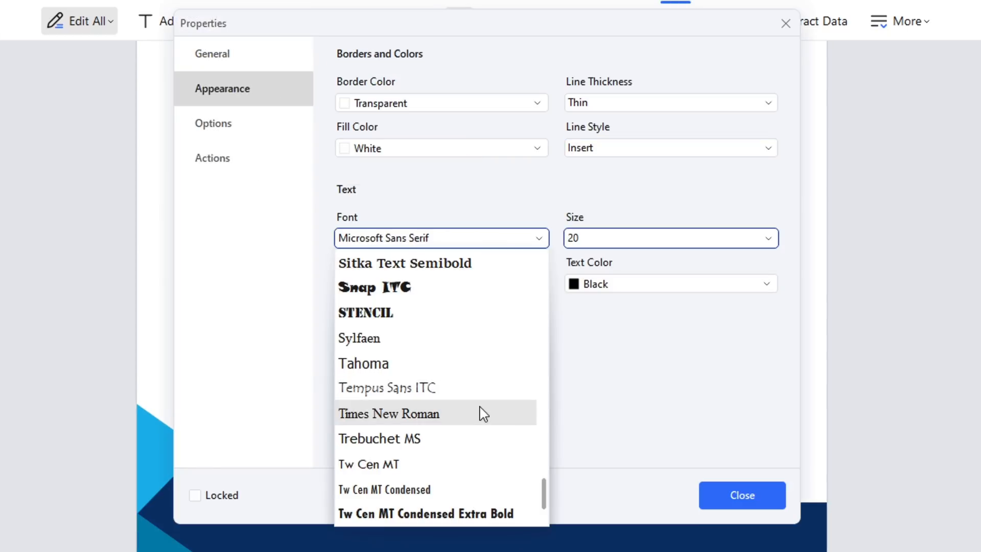
pyautogui.click(389, 413)
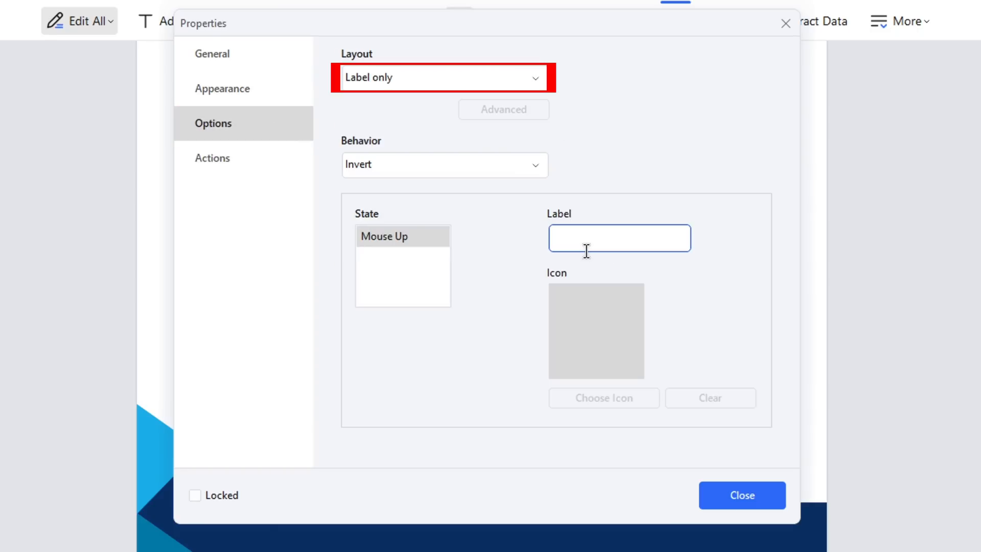
pyautogui.click(618, 238)
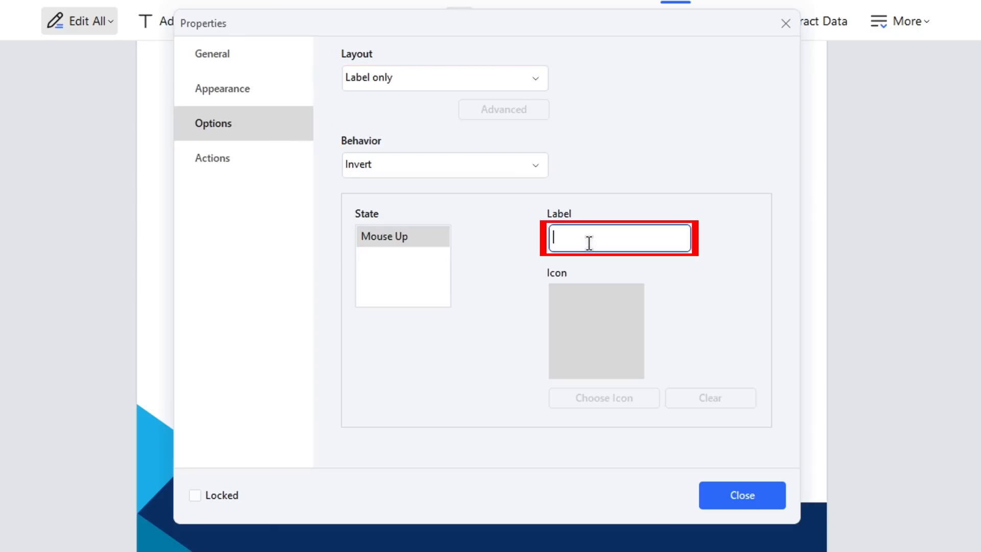
pyautogui.write('SAVE')
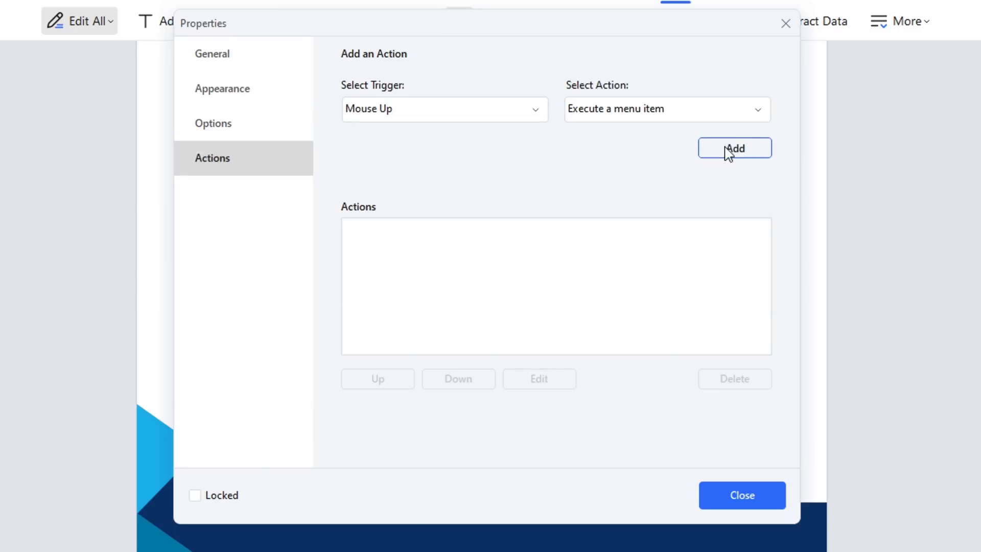
# - Add a Mouse Up action that executes the File > Save As... menu item
pyautogui.click(733, 148)
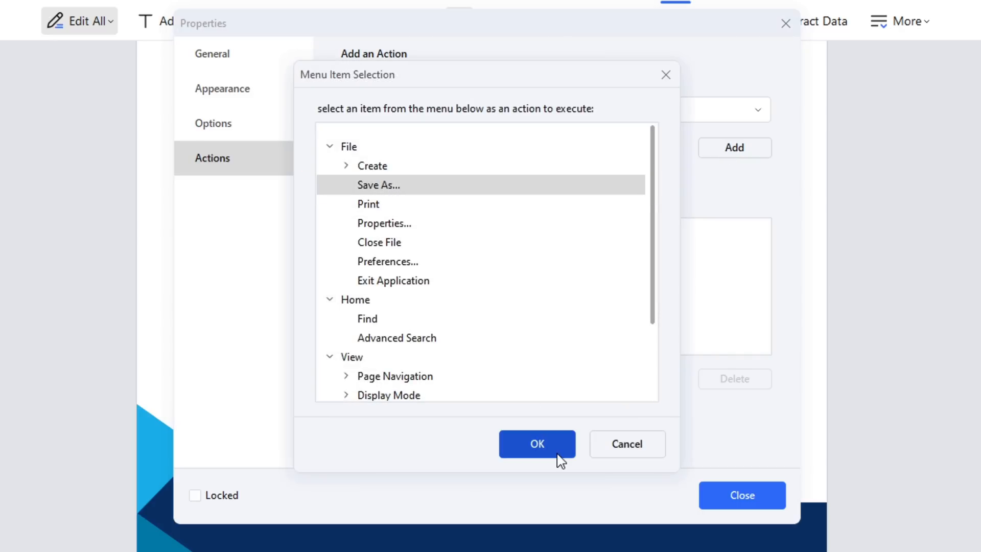
pyautogui.click(537, 443)
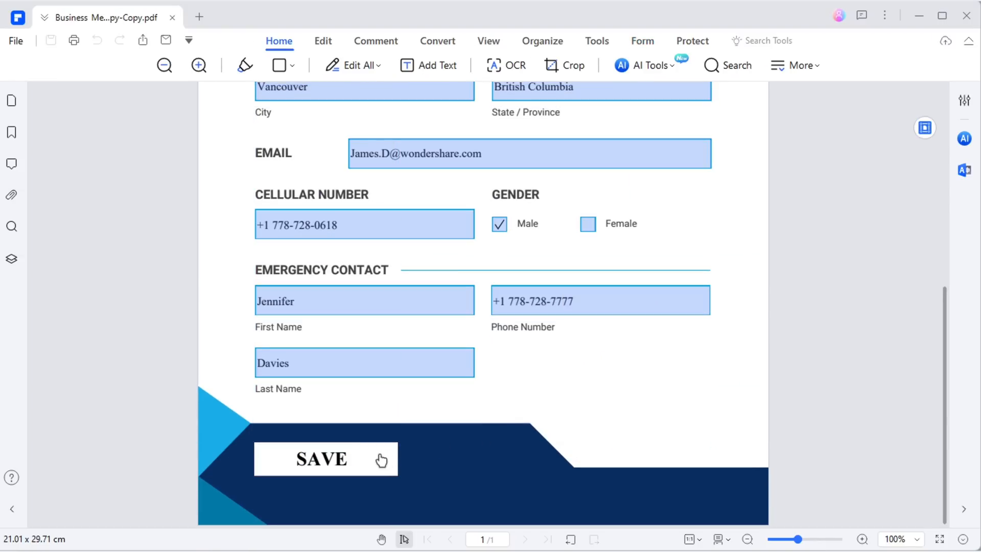
# - Use the SAVE button and save as 'Business Membership Form Save Button'
pyautogui.click(321, 459)
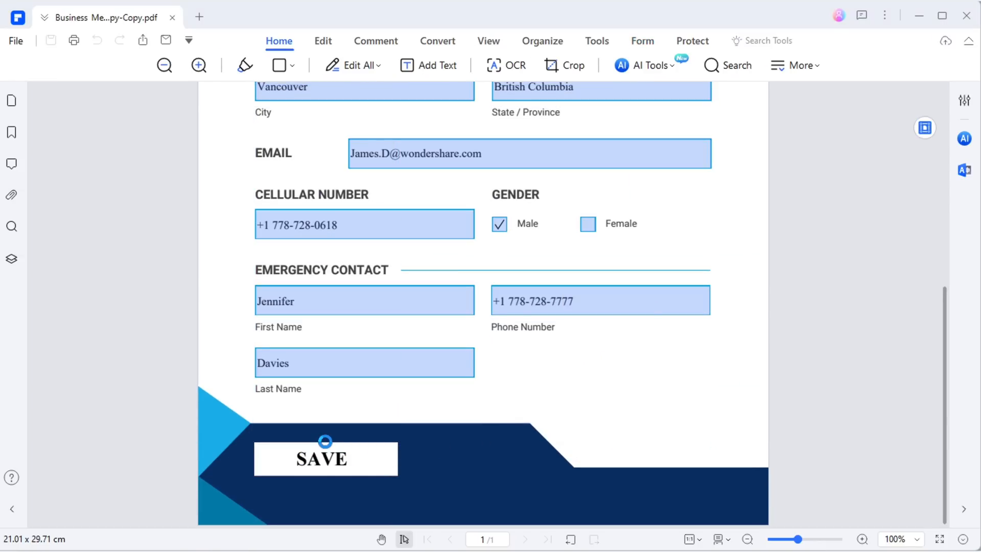
pyautogui.click(325, 458)
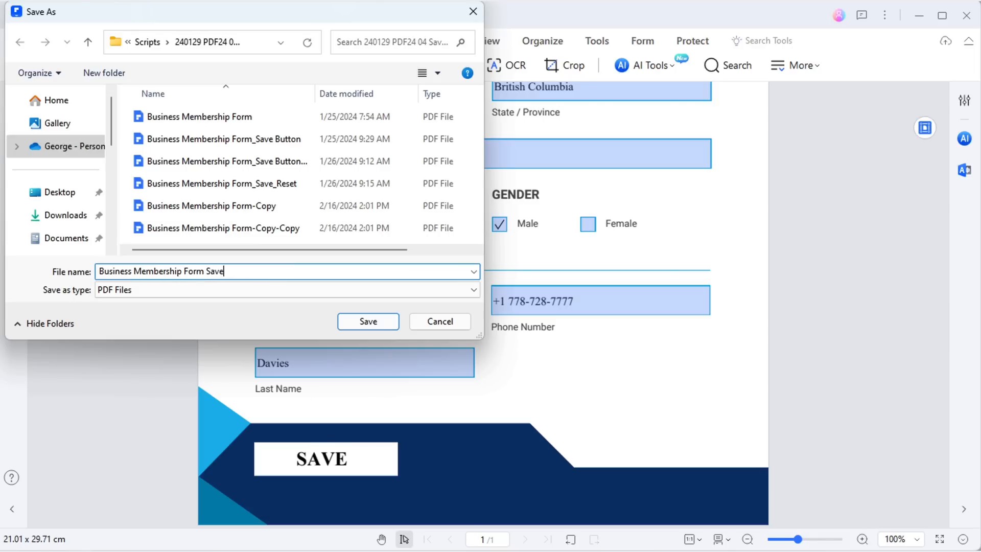
pyautogui.write('Button')
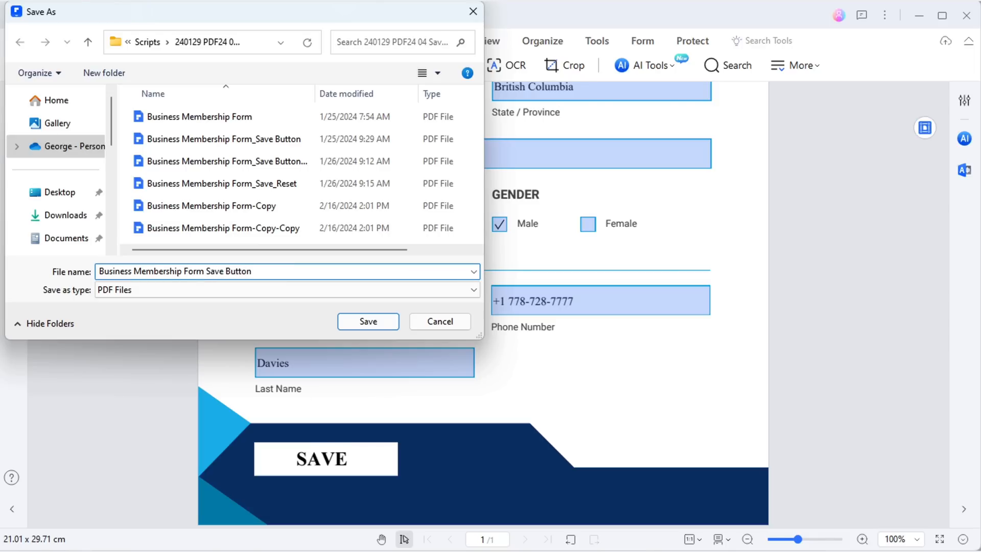
pyautogui.click(368, 321)
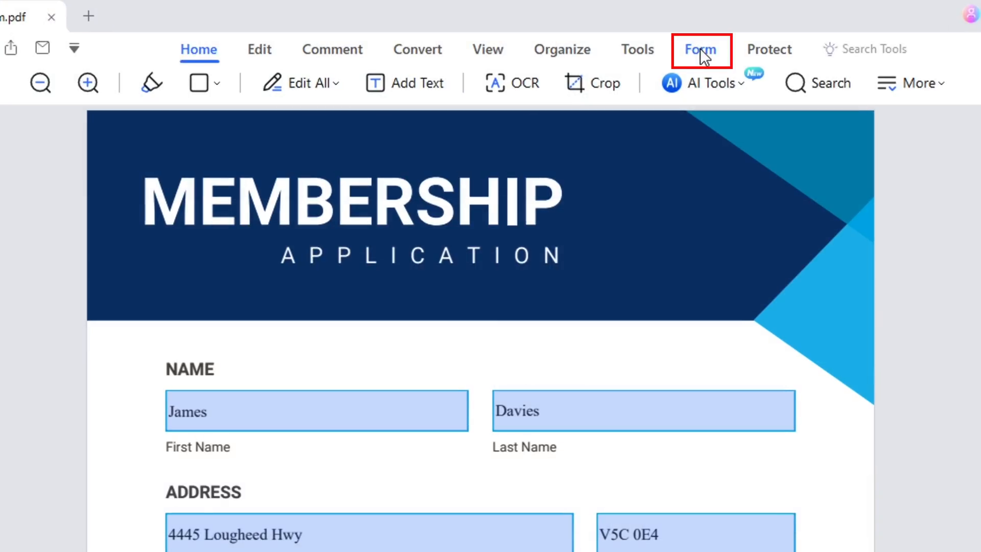
# - Place a second push button by the emergency contact fields and bring up its Properties
pyautogui.click(699, 49)
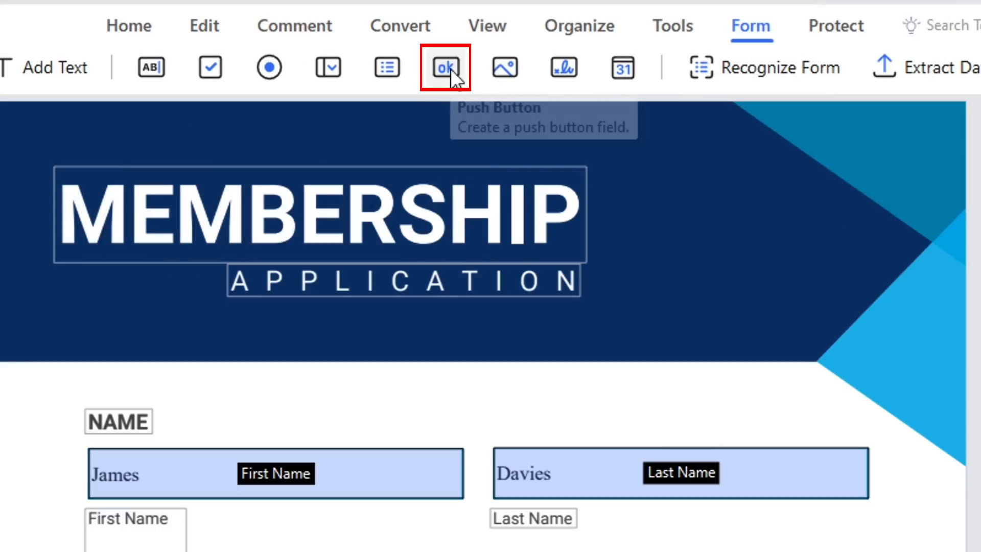
pyautogui.rightClick(638, 363)
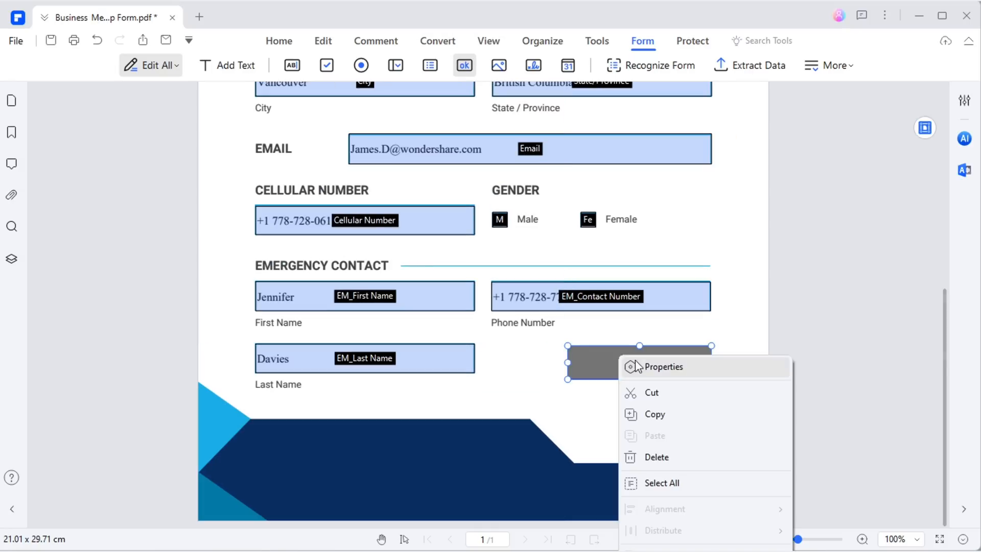
pyautogui.click(663, 367)
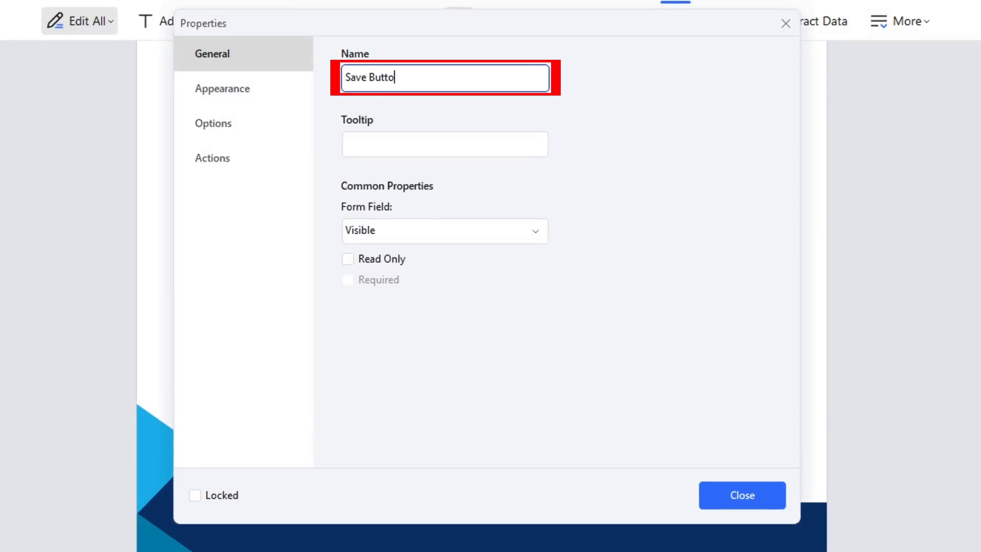
# - Set transparent border, white fill, bold black Times New Roman 20 text and label SAVE
pyautogui.click(243, 88)
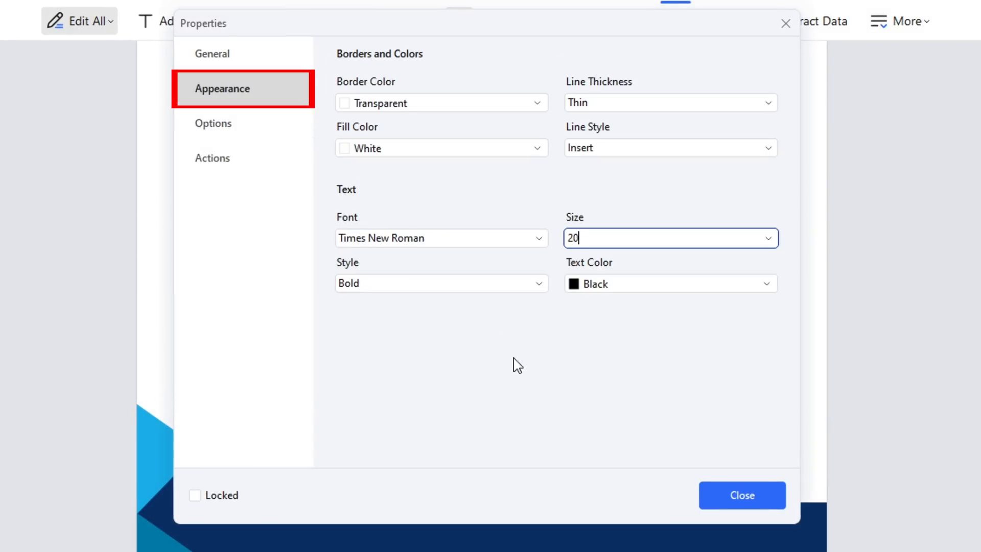
pyautogui.click(213, 124)
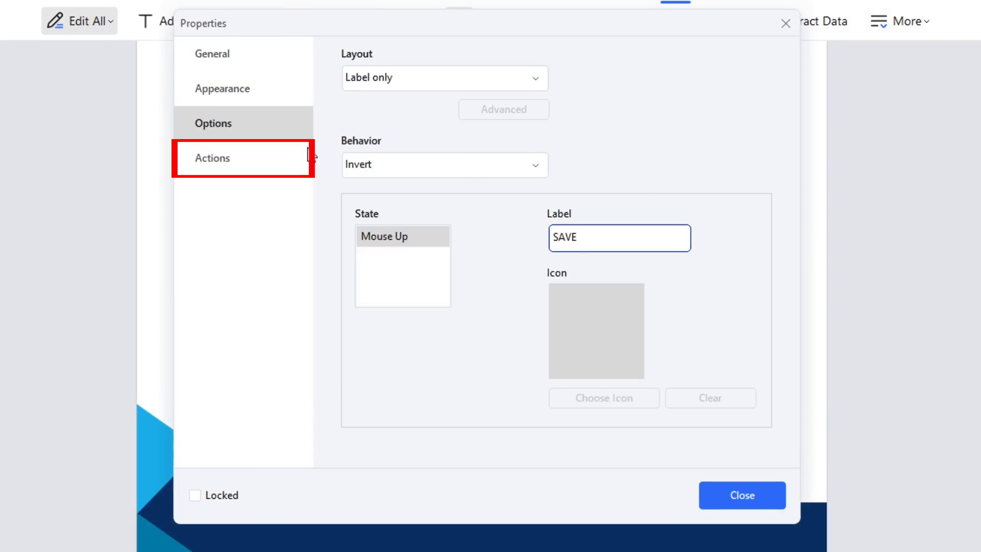
pyautogui.click(213, 158)
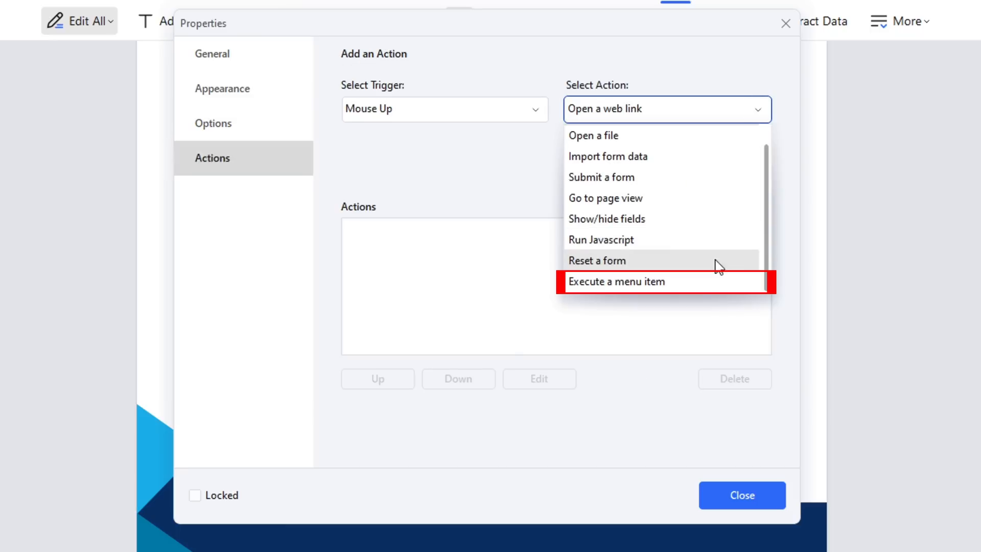
# - Add Mouse Up actions: execute File > Save As, then reset all form fields; close Properties
pyautogui.click(616, 281)
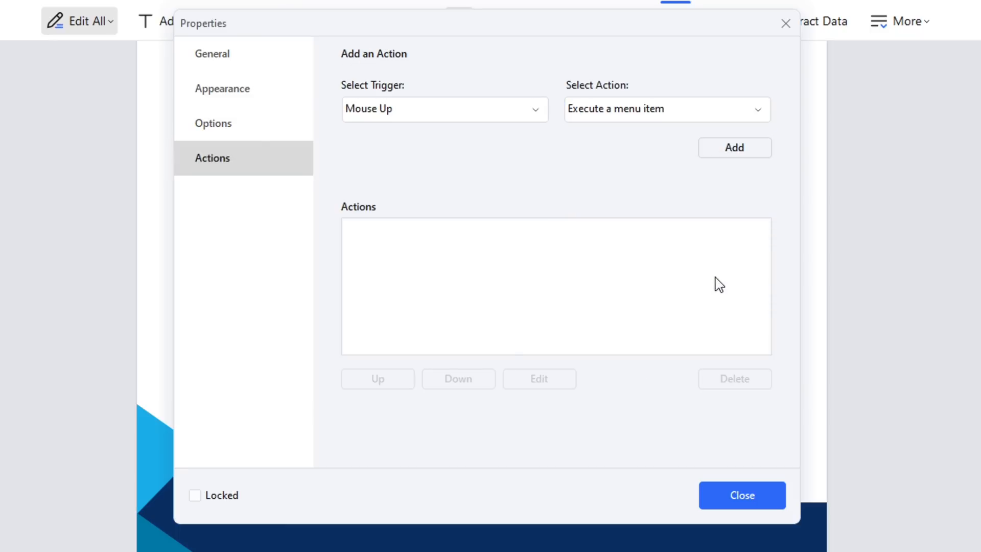
pyautogui.click(734, 147)
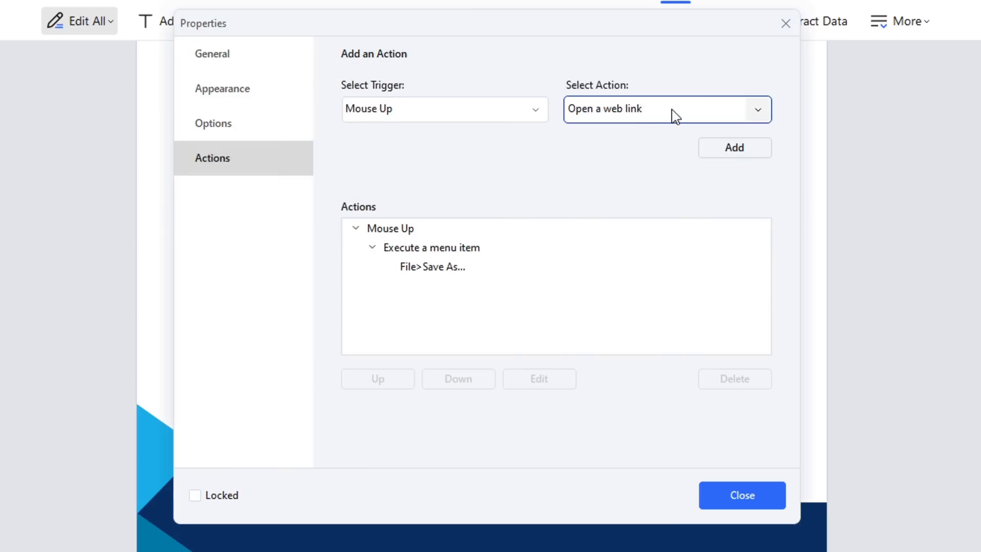
pyautogui.click(667, 109)
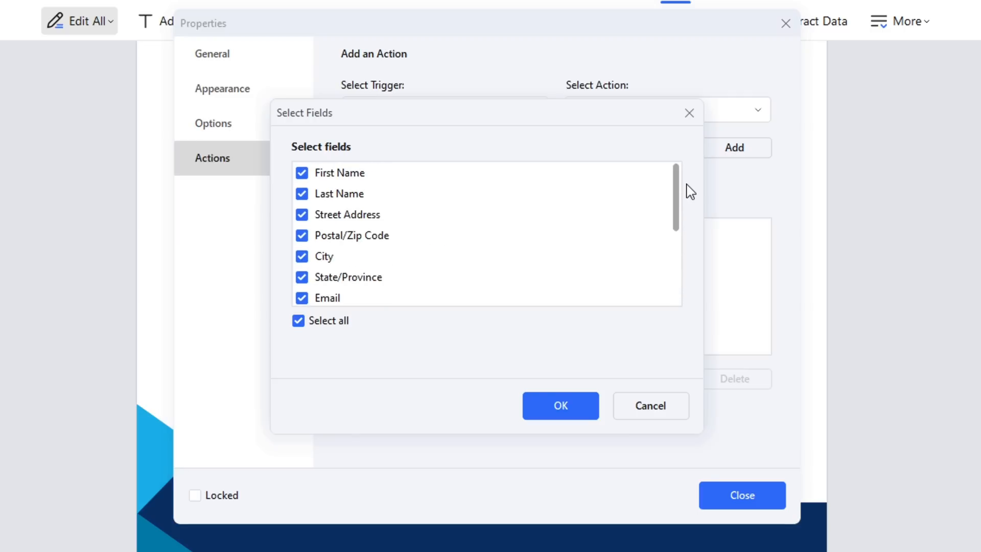
pyautogui.click(559, 406)
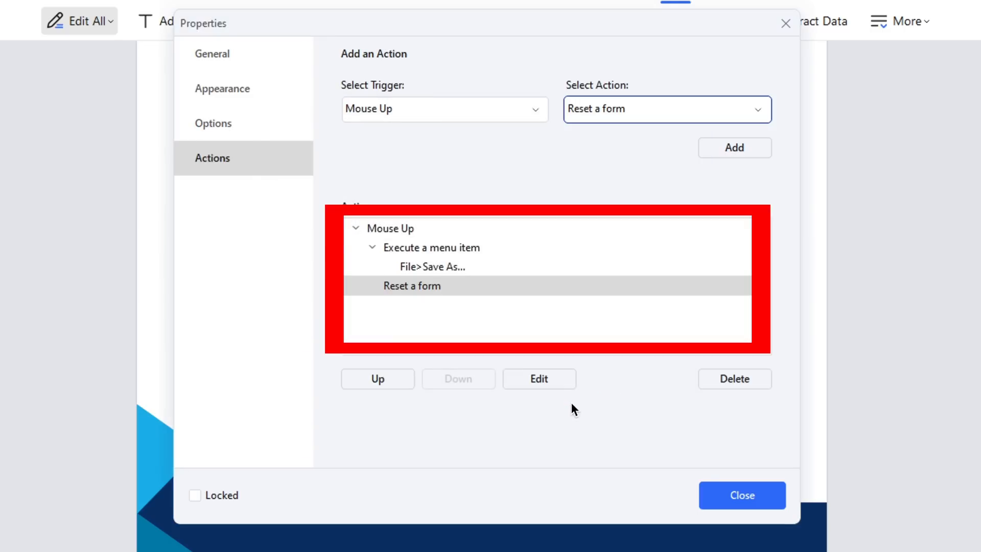
pyautogui.moveTo(566, 243)
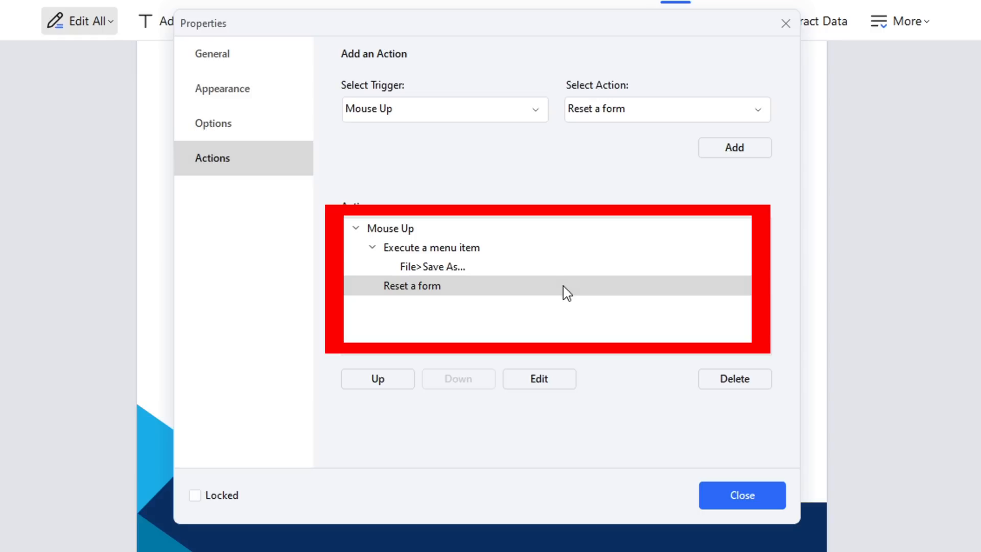
pyautogui.moveTo(683, 456)
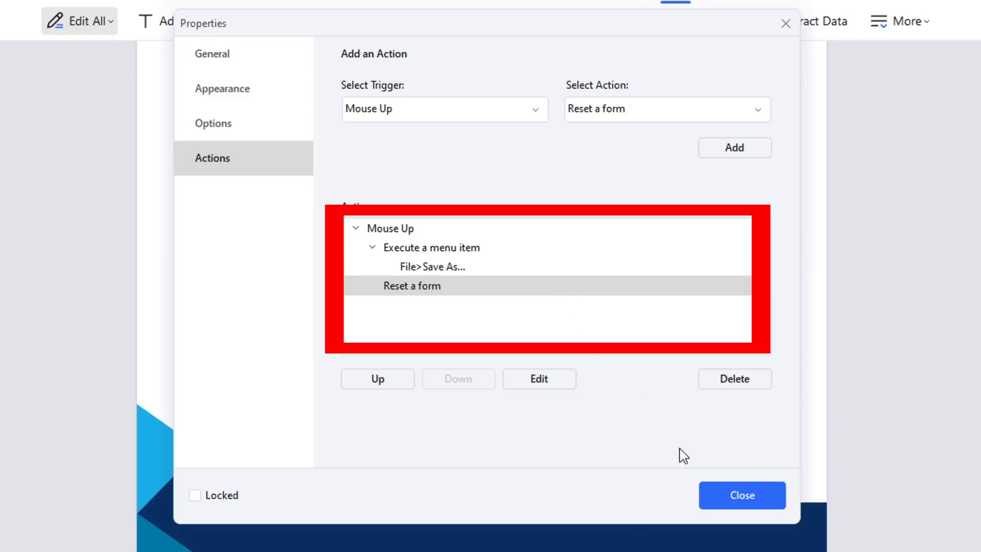
pyautogui.click(741, 495)
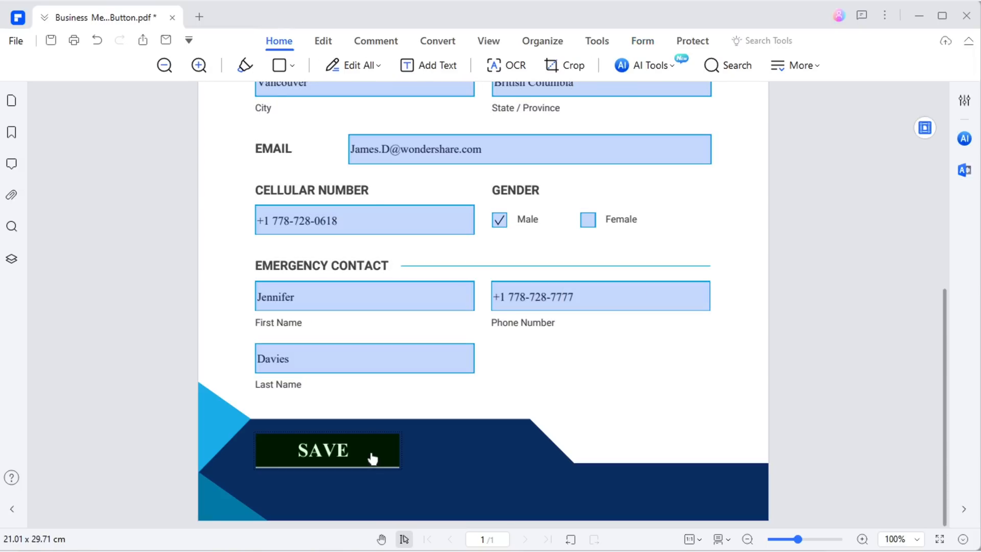
# - Use SAVE to save a copy named 'Business Membership Form Save Button James Davies' and confirm all fields cleared
pyautogui.click(327, 450)
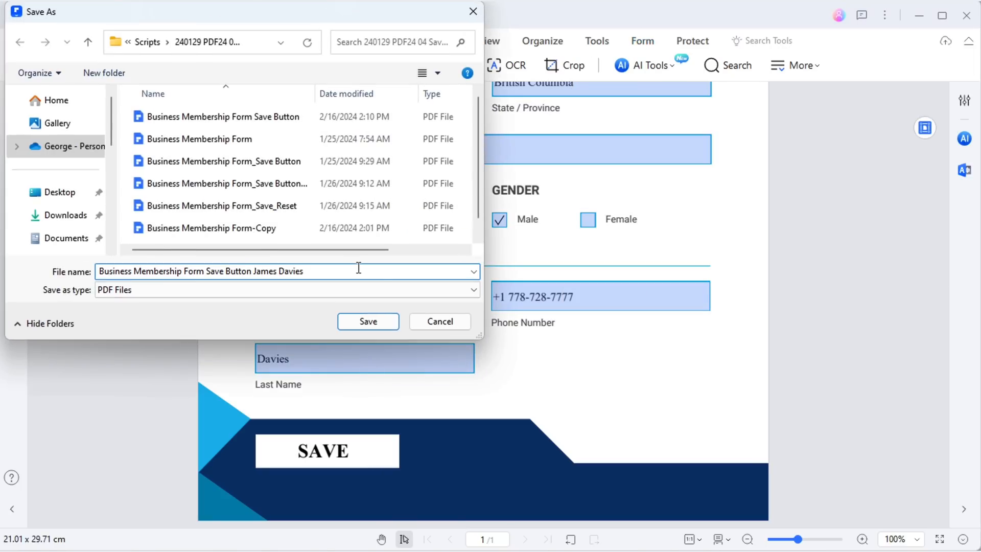
pyautogui.click(367, 321)
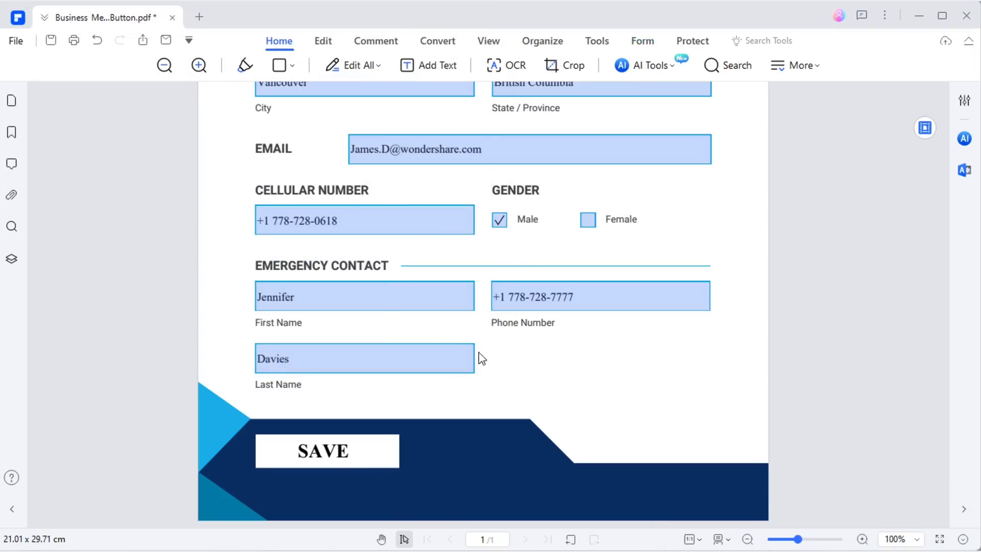
pyautogui.click(326, 451)
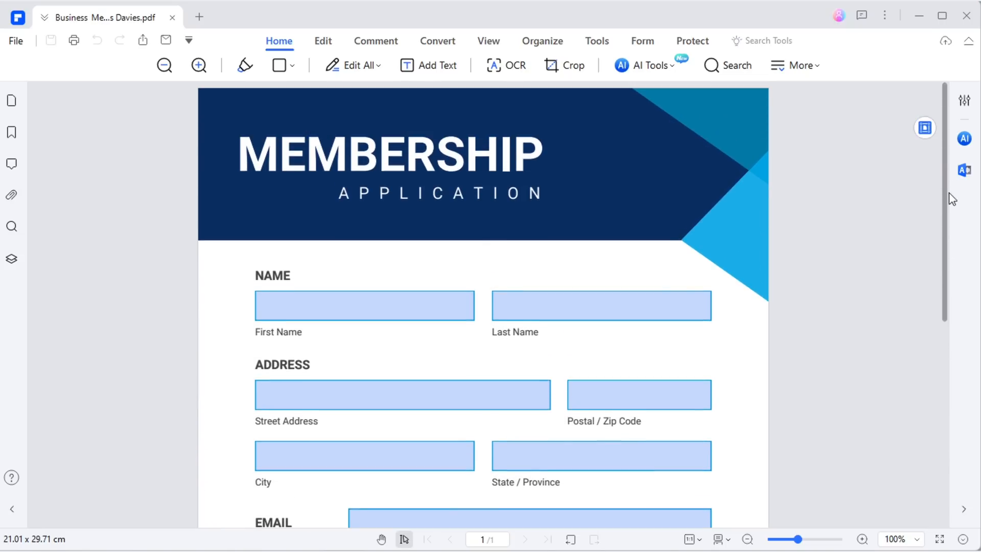
pyautogui.scroll(-3)
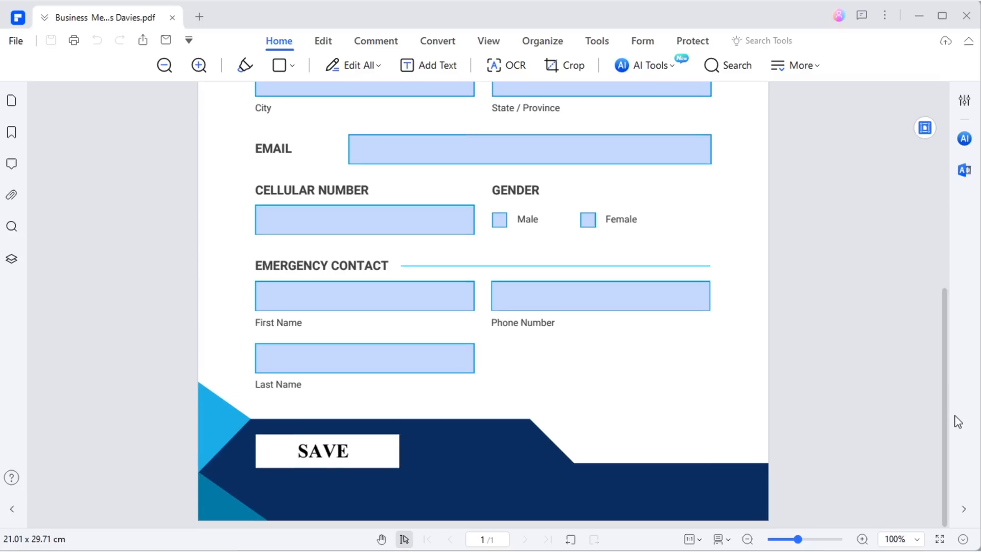